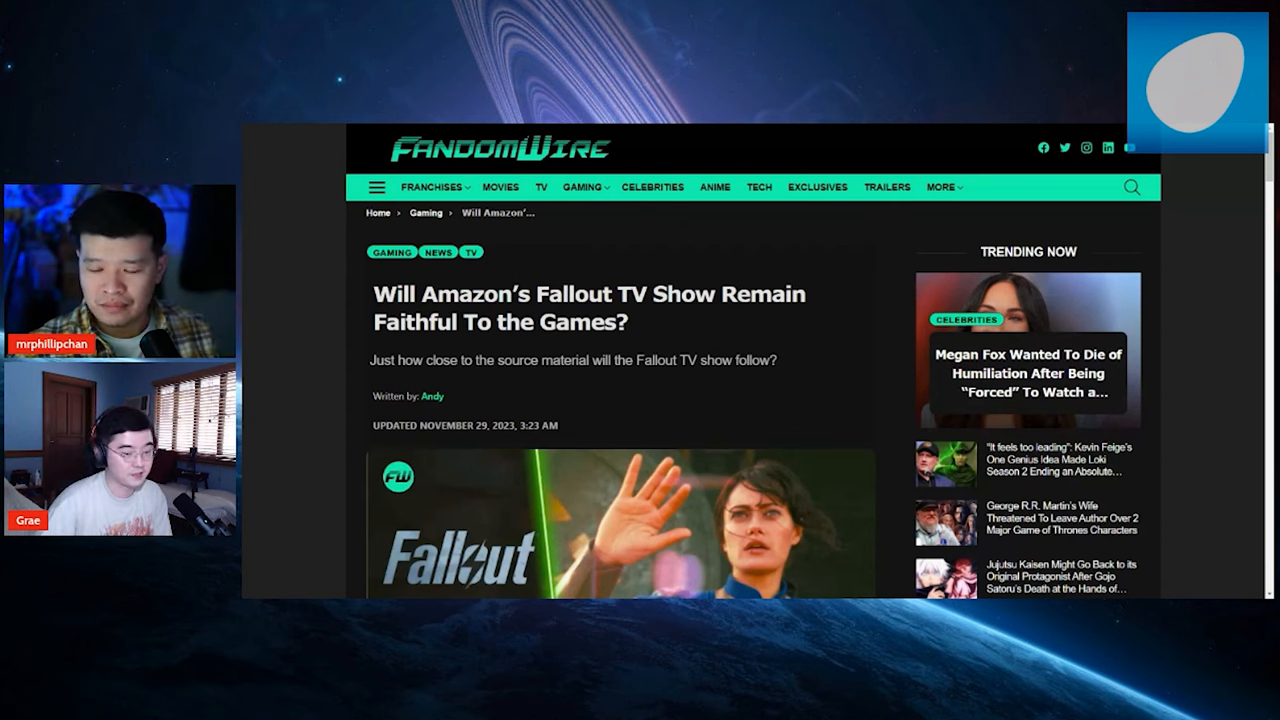
pyautogui.scroll(-3)
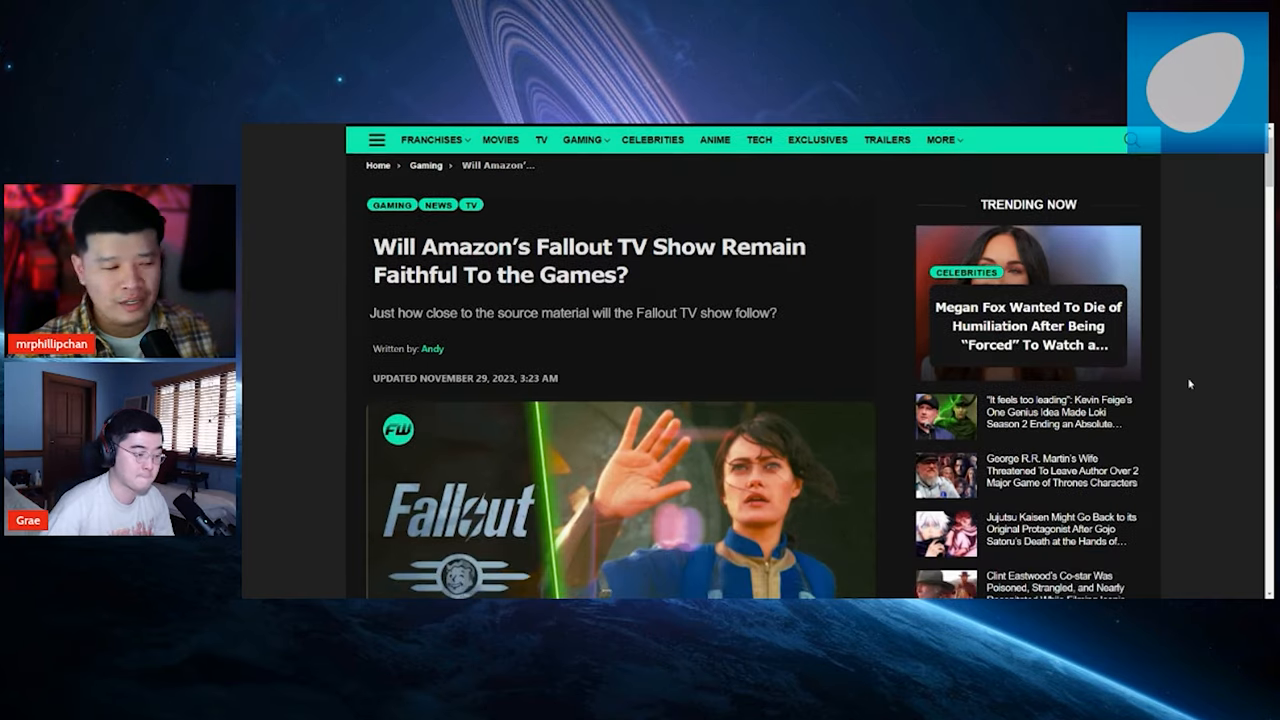
pyautogui.scroll(-3)
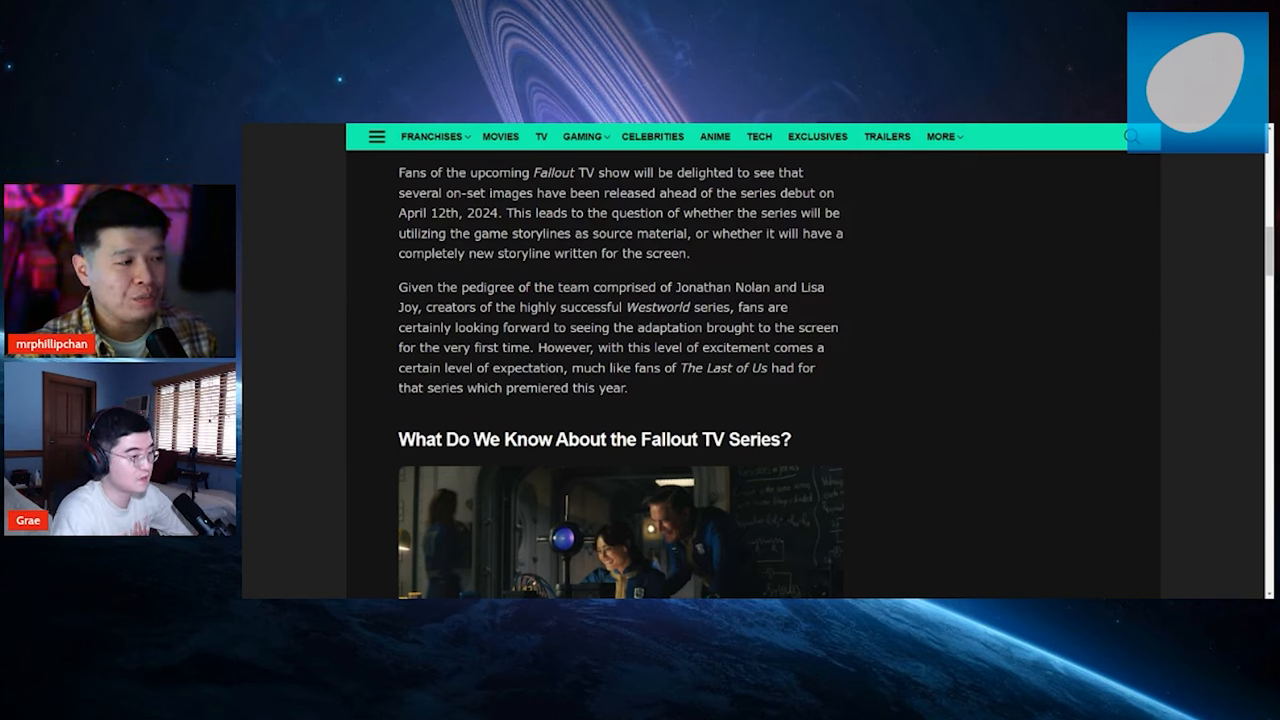
pyautogui.scroll(-3)
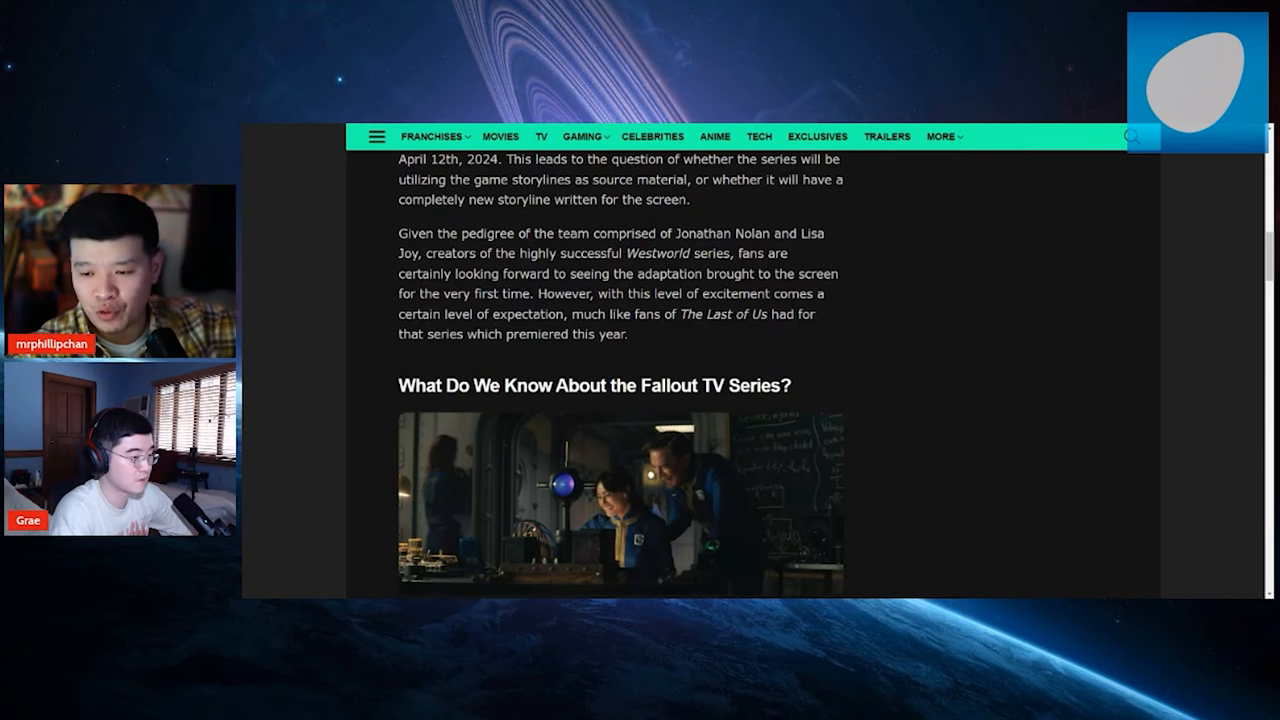
pyautogui.scroll(-3)
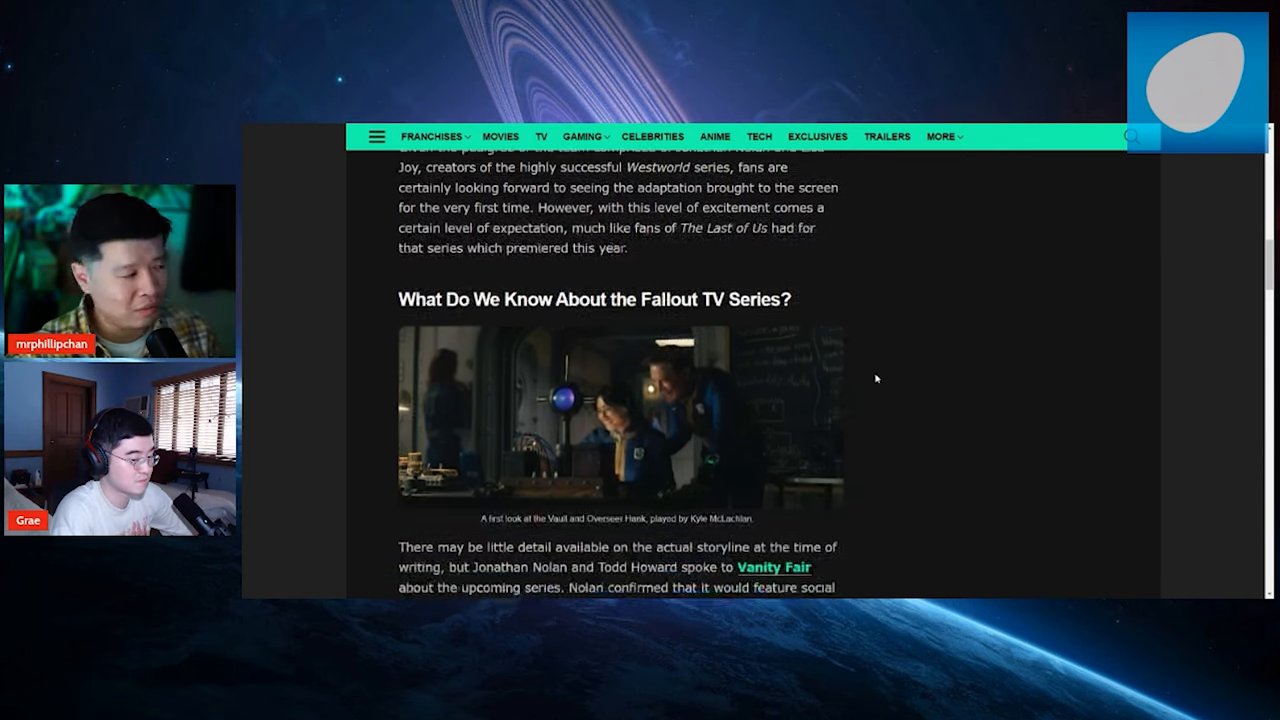
pyautogui.scroll(-3)
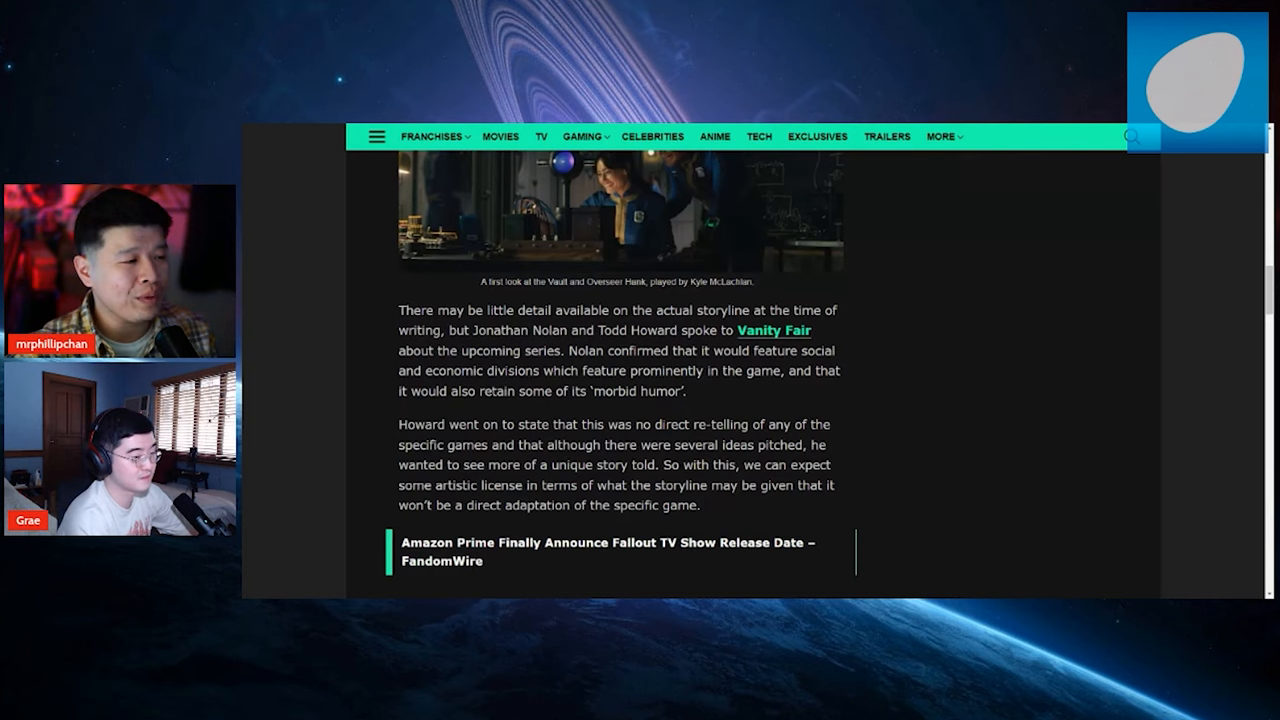
pyautogui.scroll(-3)
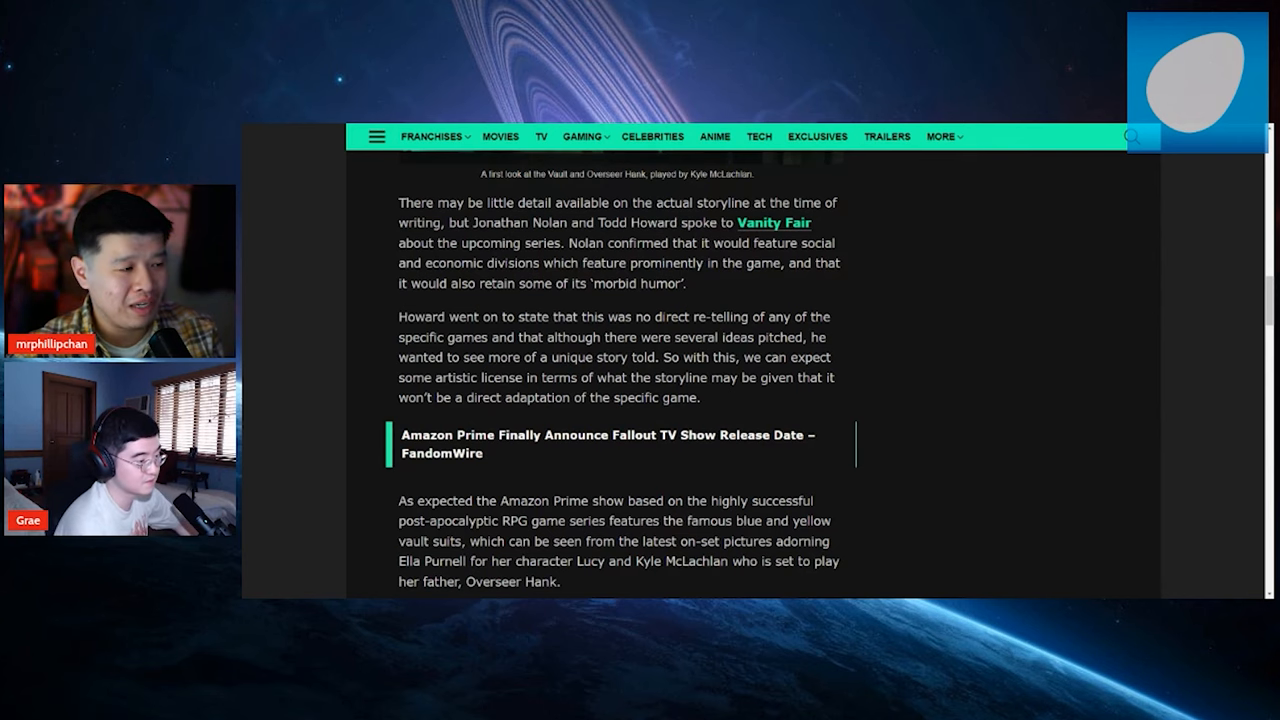
pyautogui.scroll(-3)
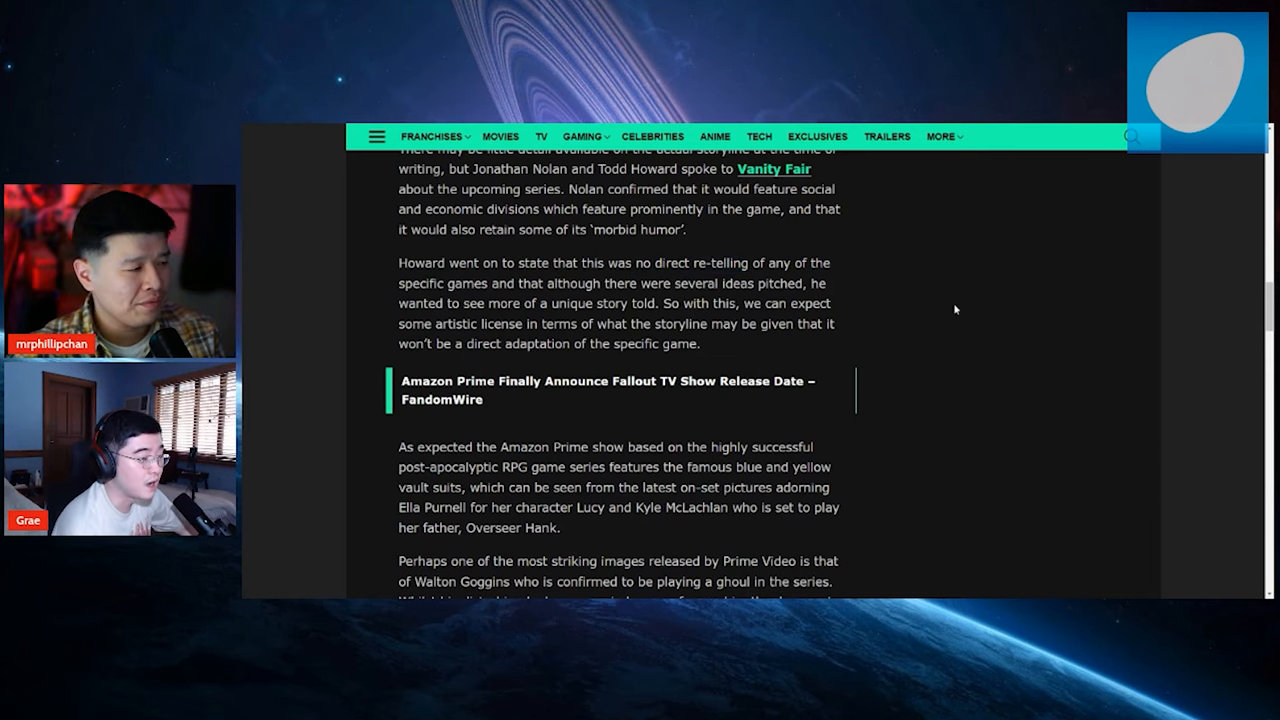
pyautogui.scroll(-3)
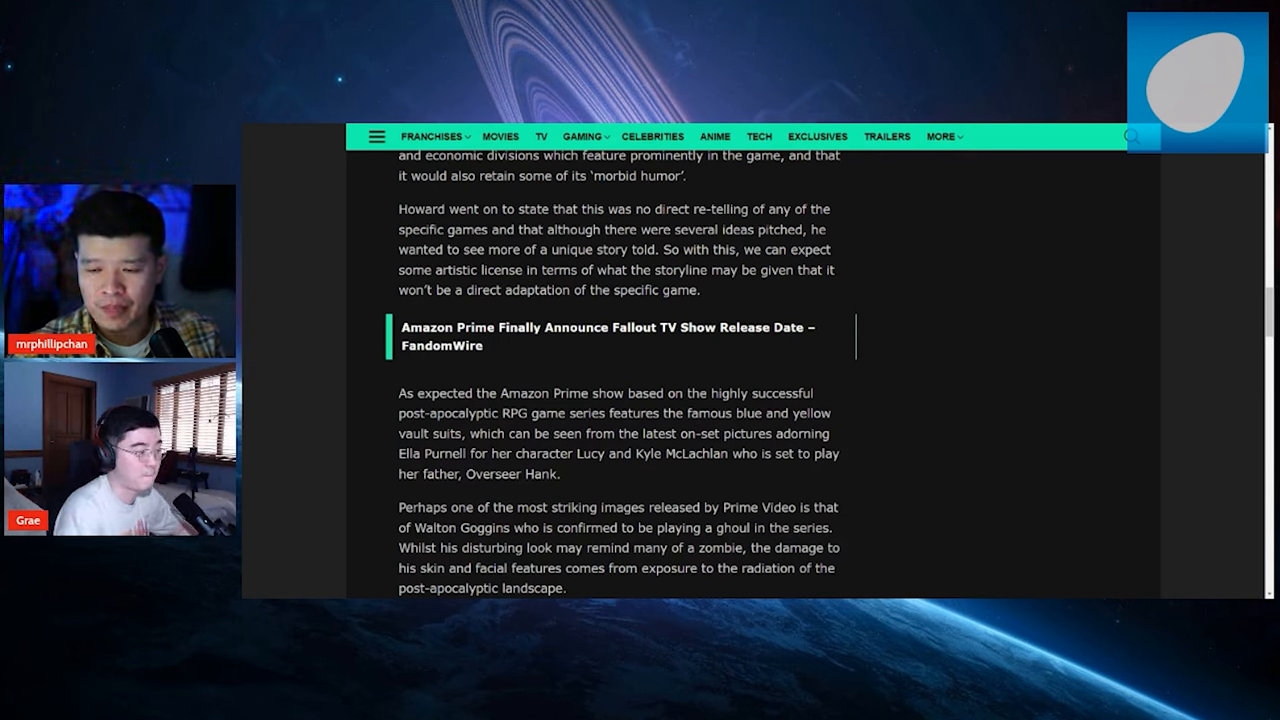
pyautogui.scroll(-3)
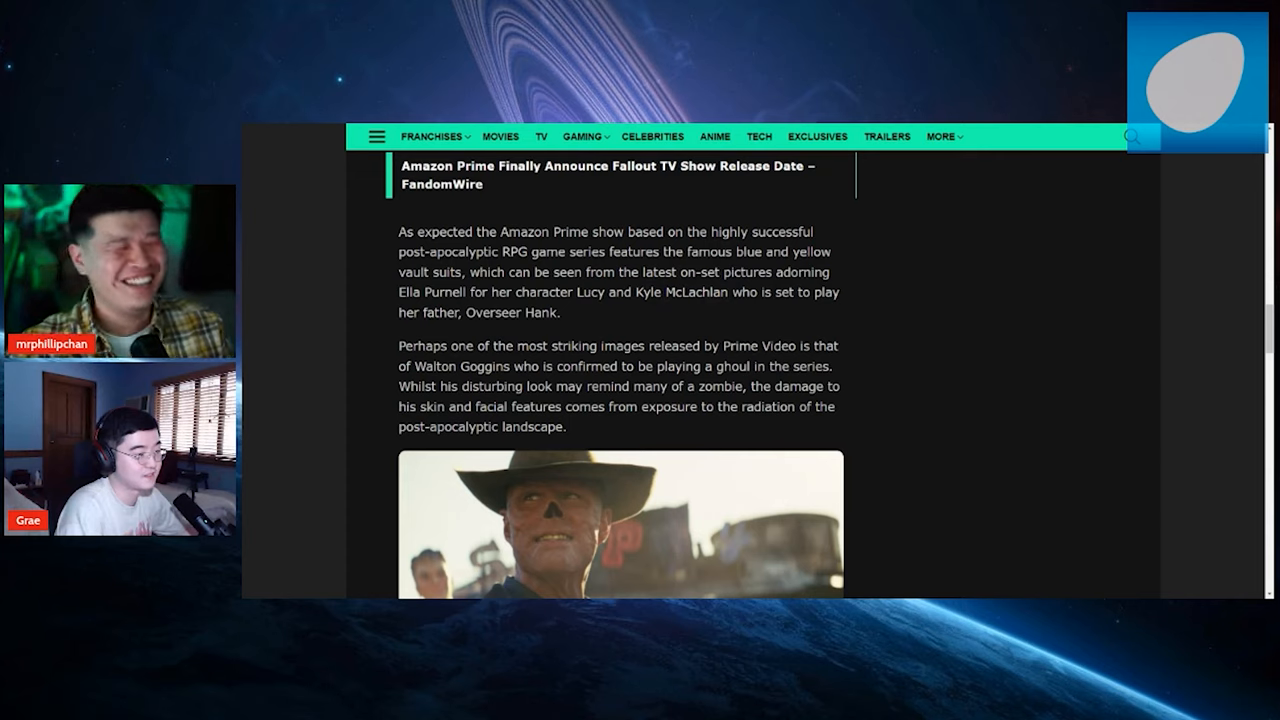
pyautogui.scroll(-3)
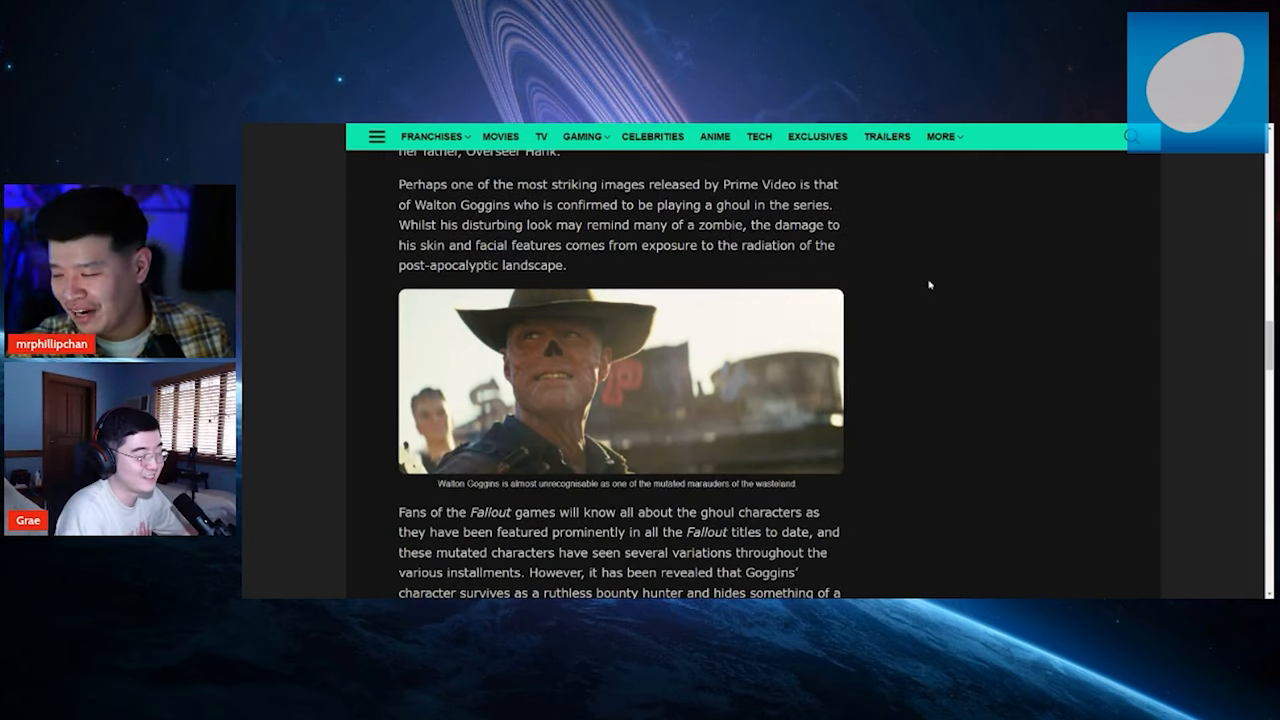
pyautogui.moveTo(1029, 339)
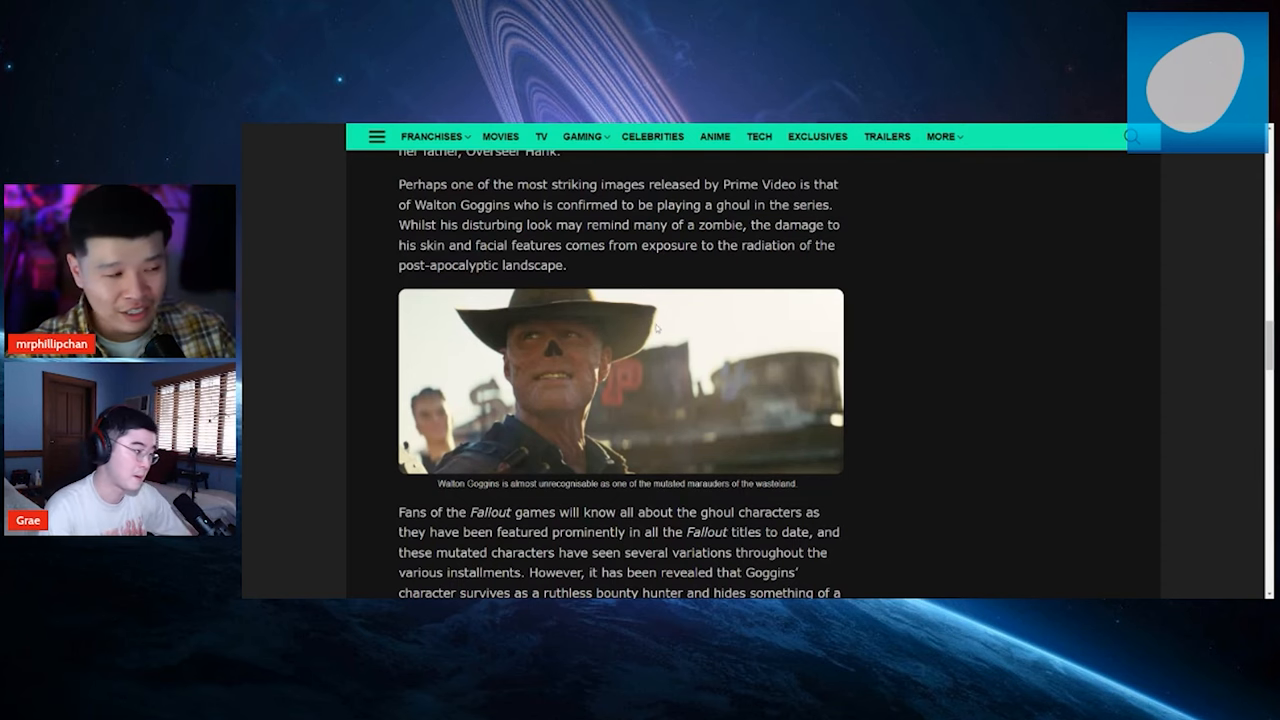
pyautogui.moveTo(898, 370)
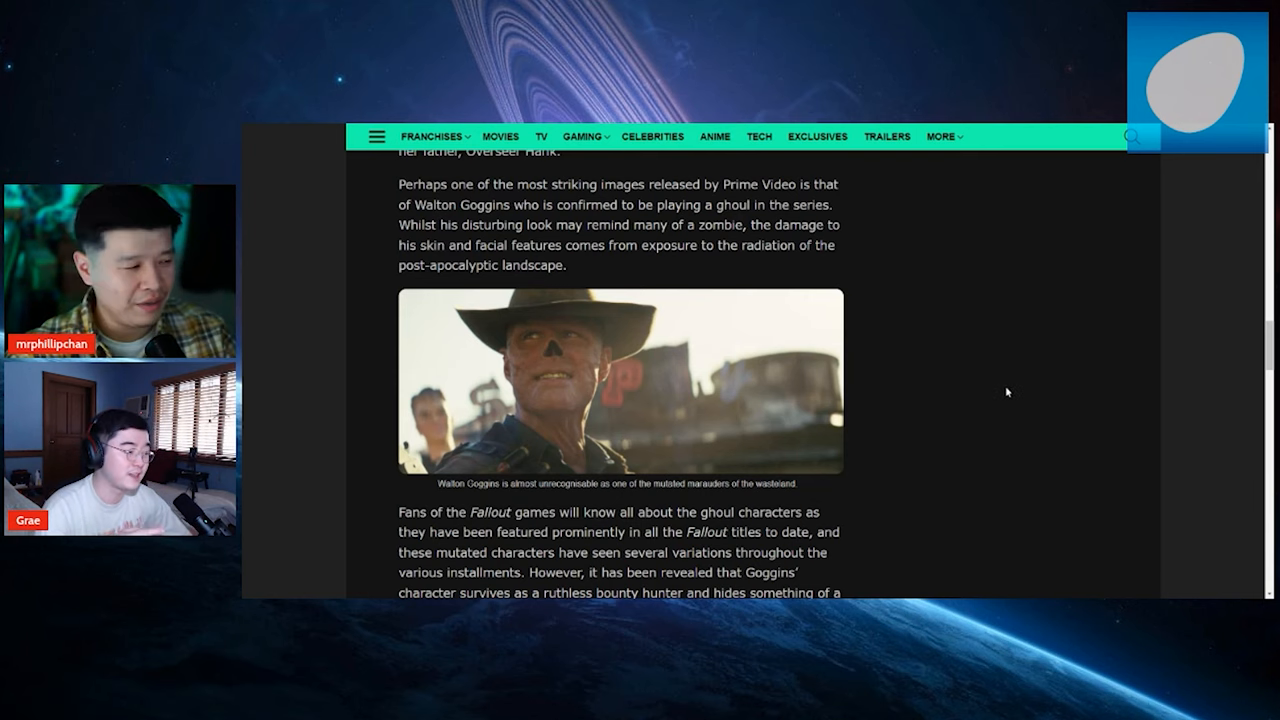
pyautogui.moveTo(992, 390)
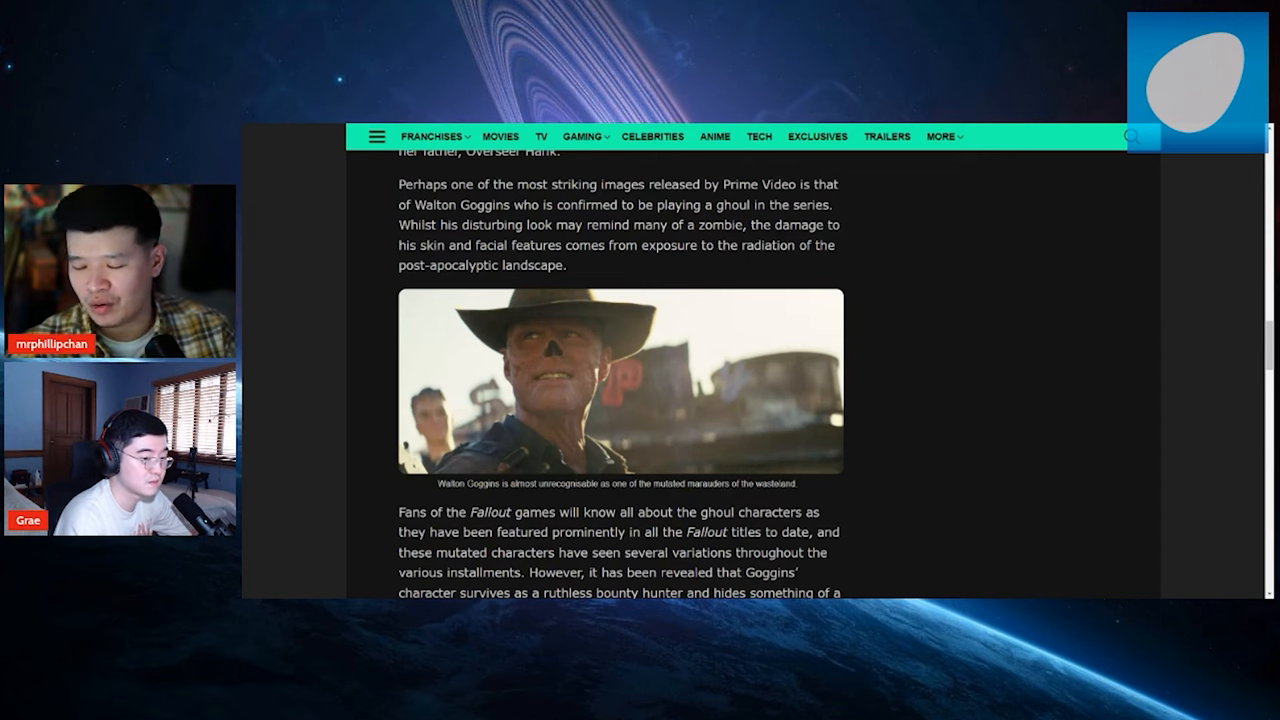
pyautogui.scroll(-3)
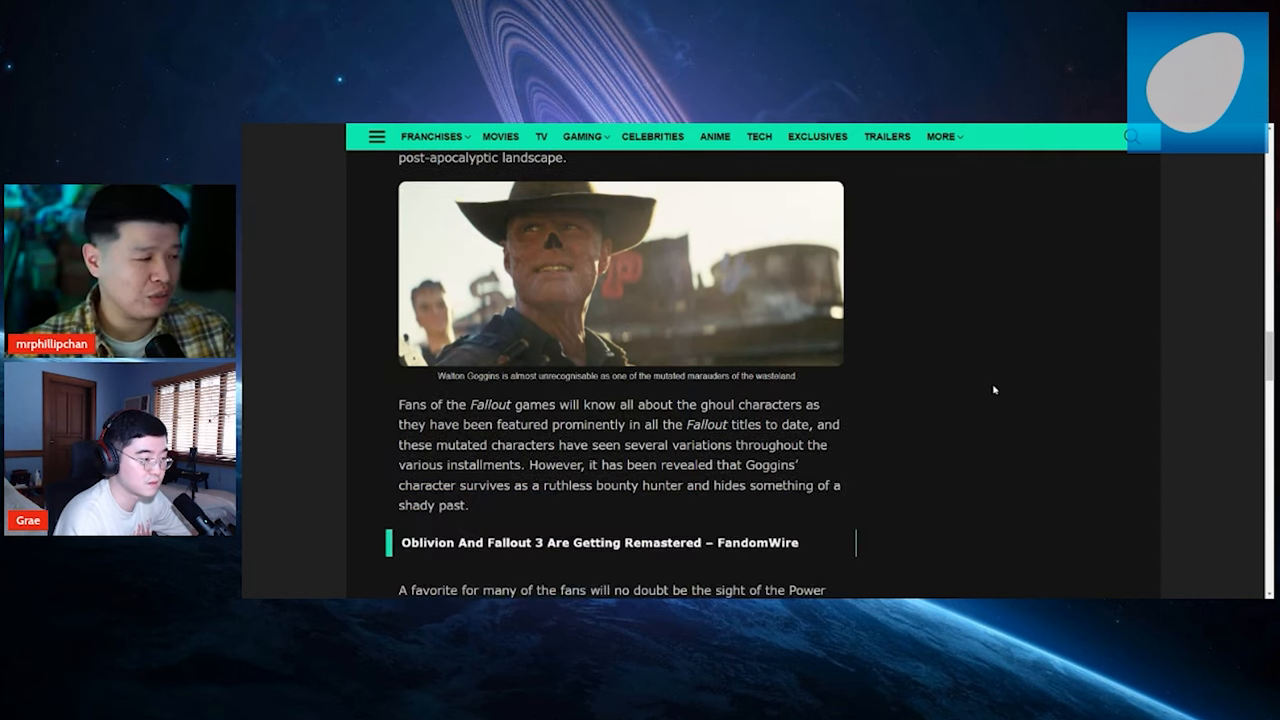
pyautogui.scroll(-3)
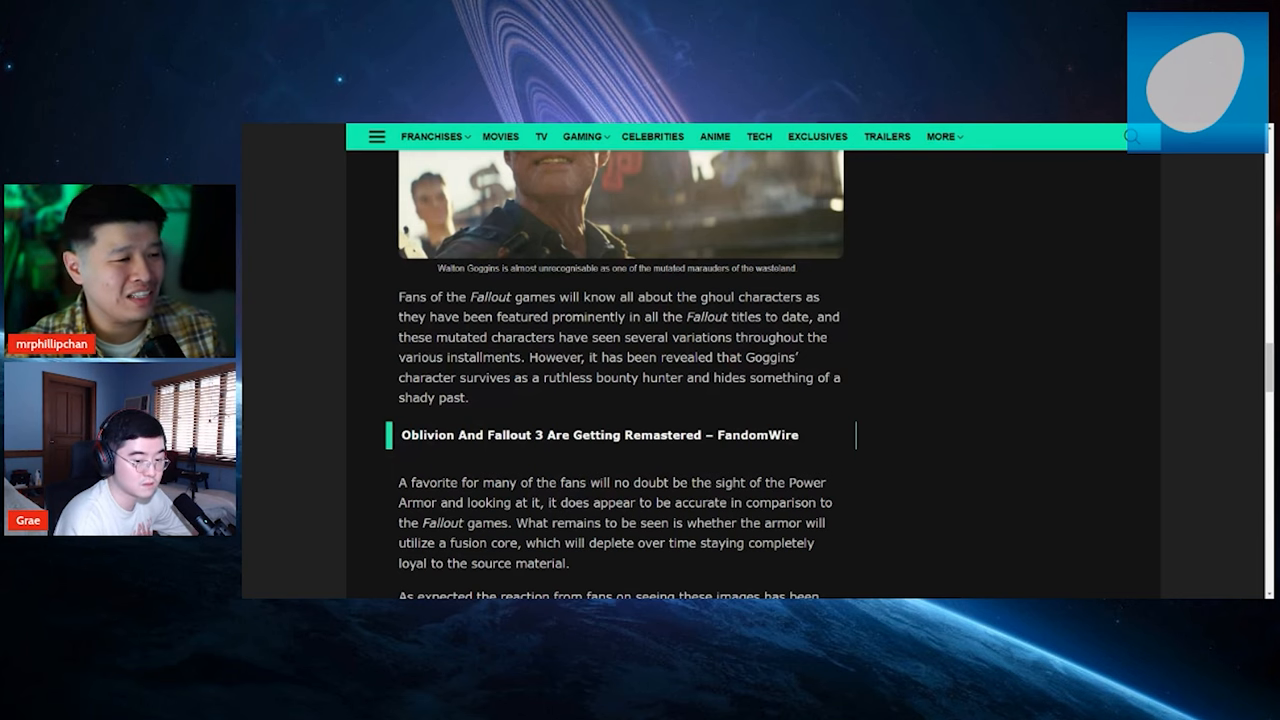
pyautogui.scroll(-3)
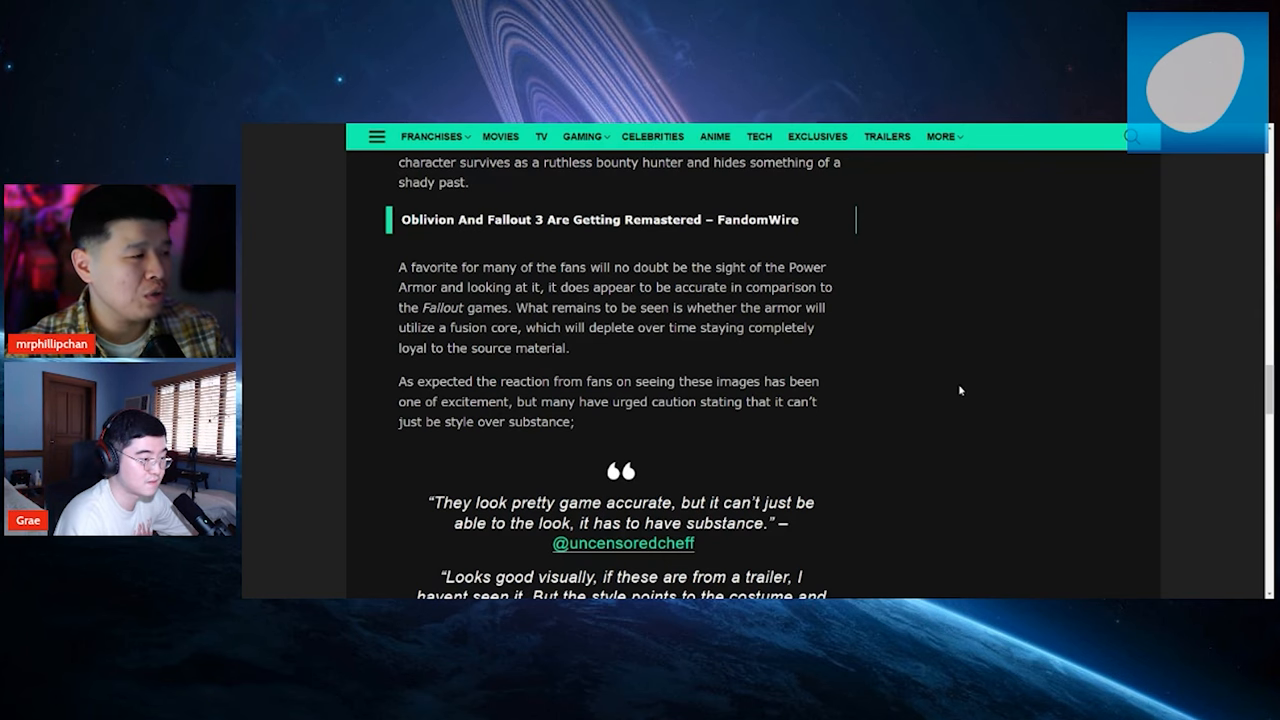
pyautogui.scroll(-3)
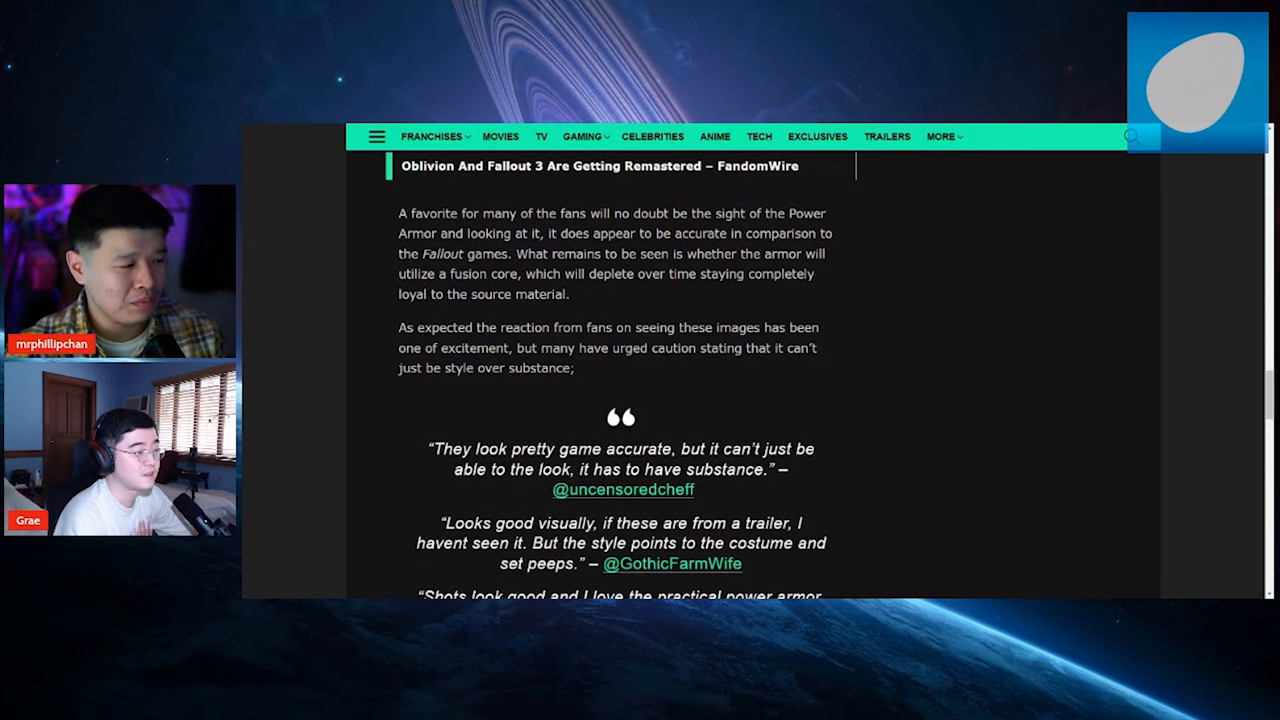
pyautogui.scroll(-3)
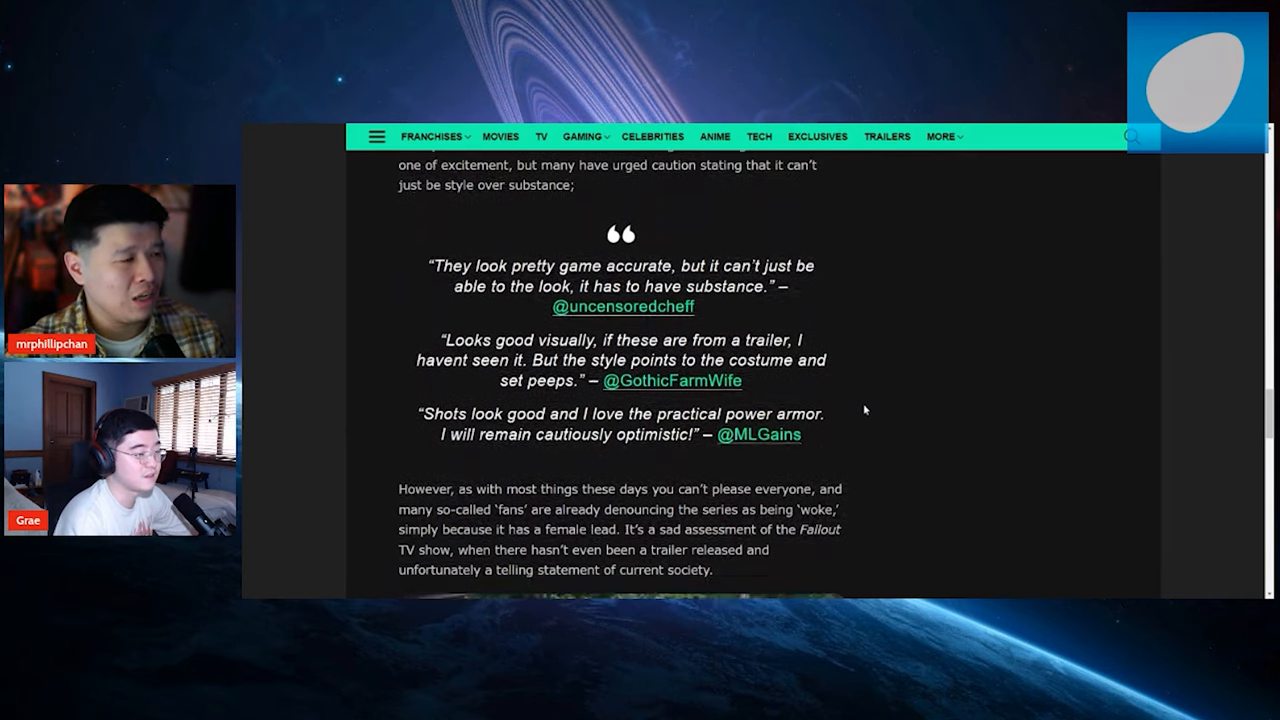
pyautogui.scroll(-3)
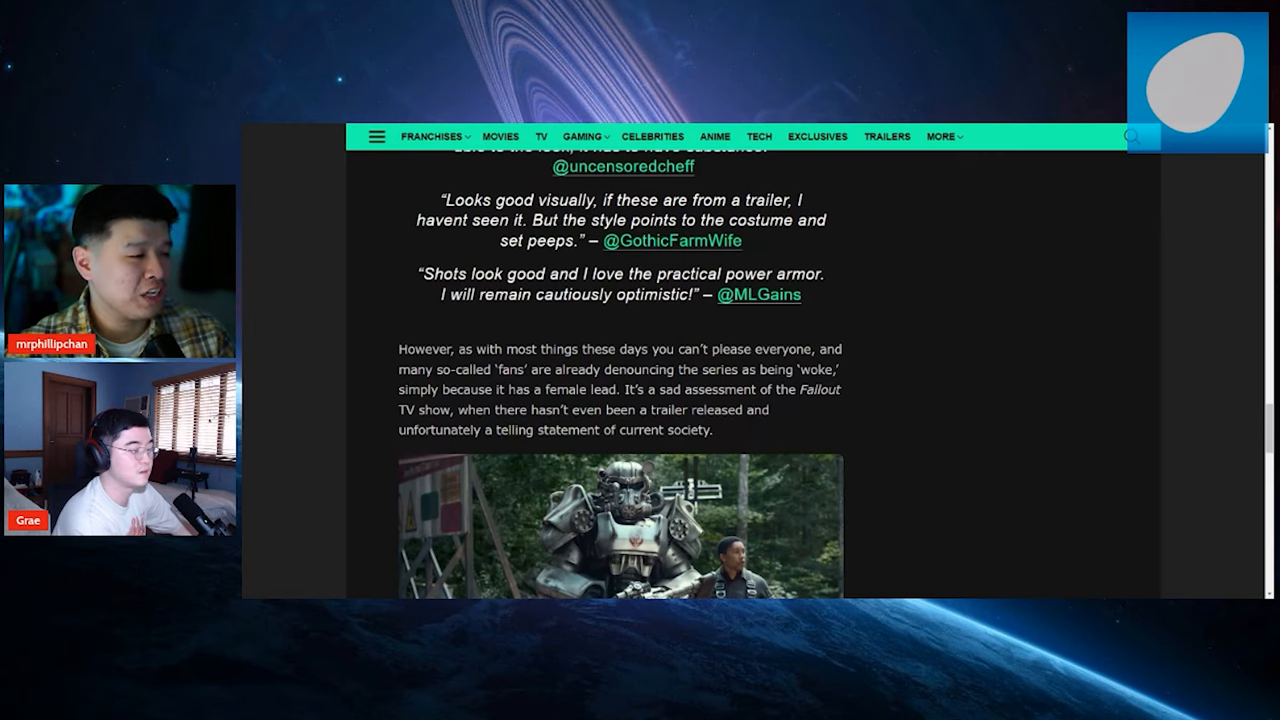
pyautogui.scroll(-3)
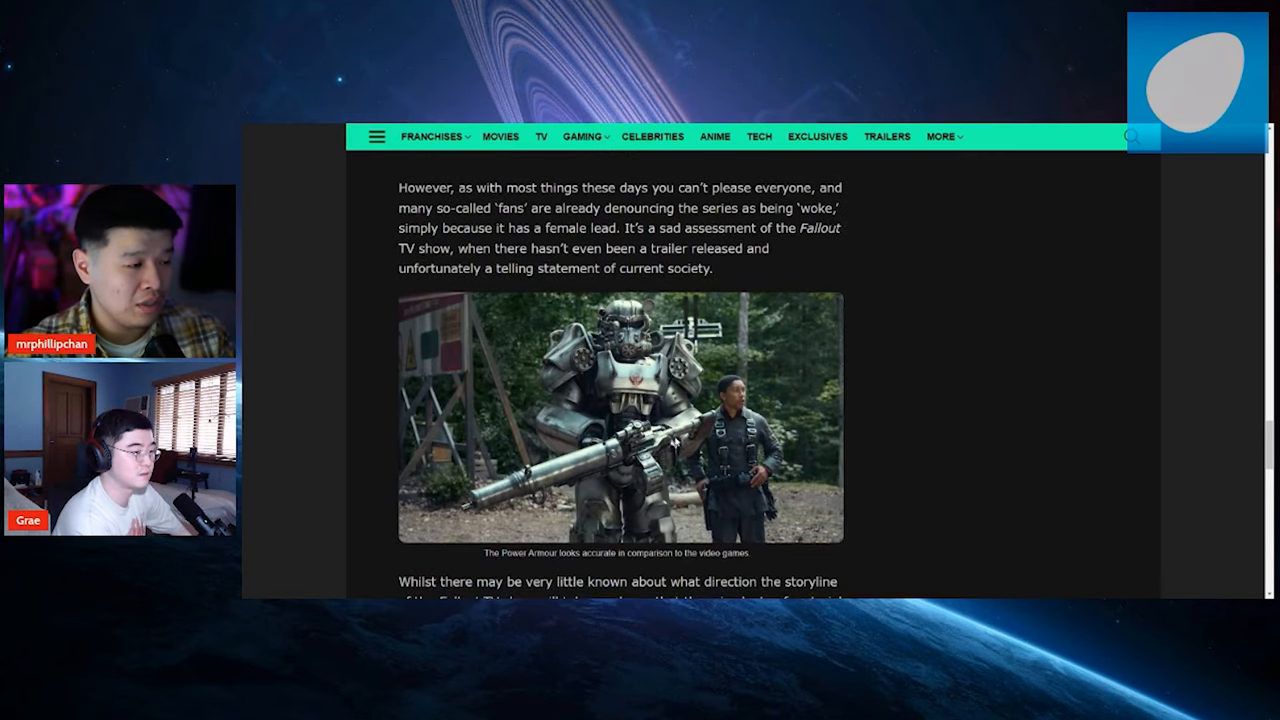
pyautogui.moveTo(862, 437)
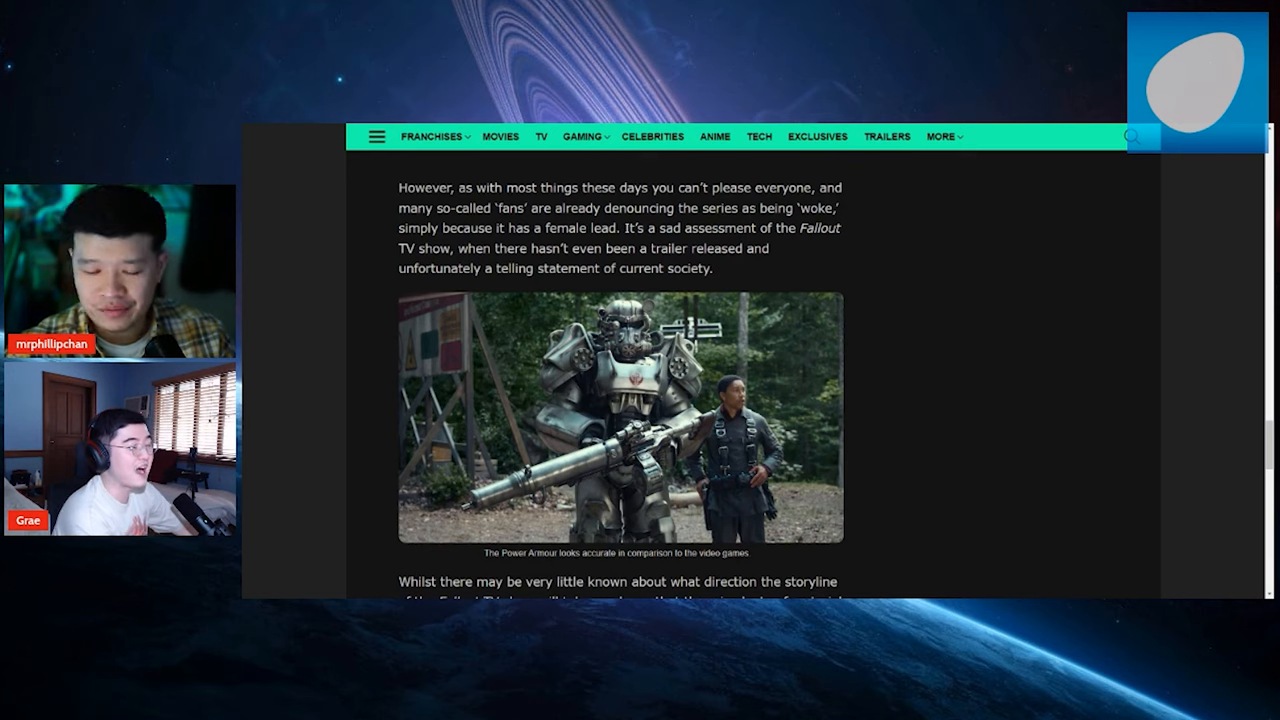
pyautogui.moveTo(969, 393)
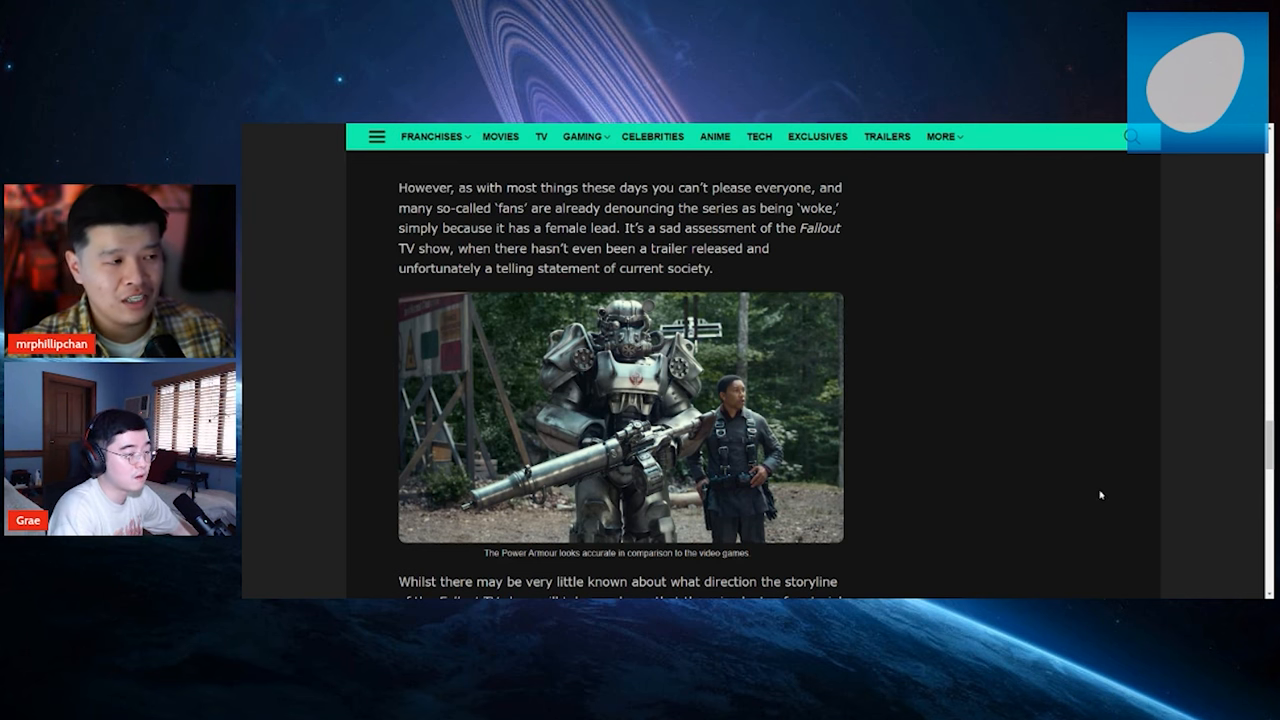
pyautogui.scroll(-3)
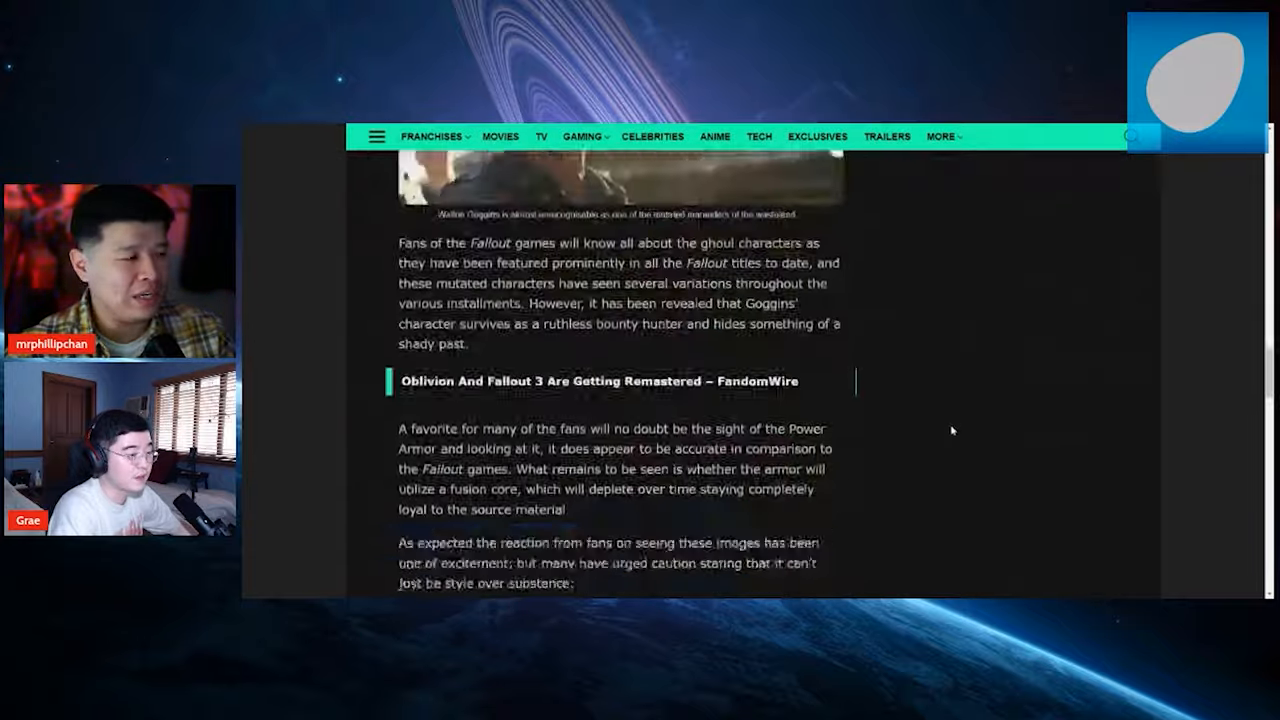
pyautogui.scroll(-3)
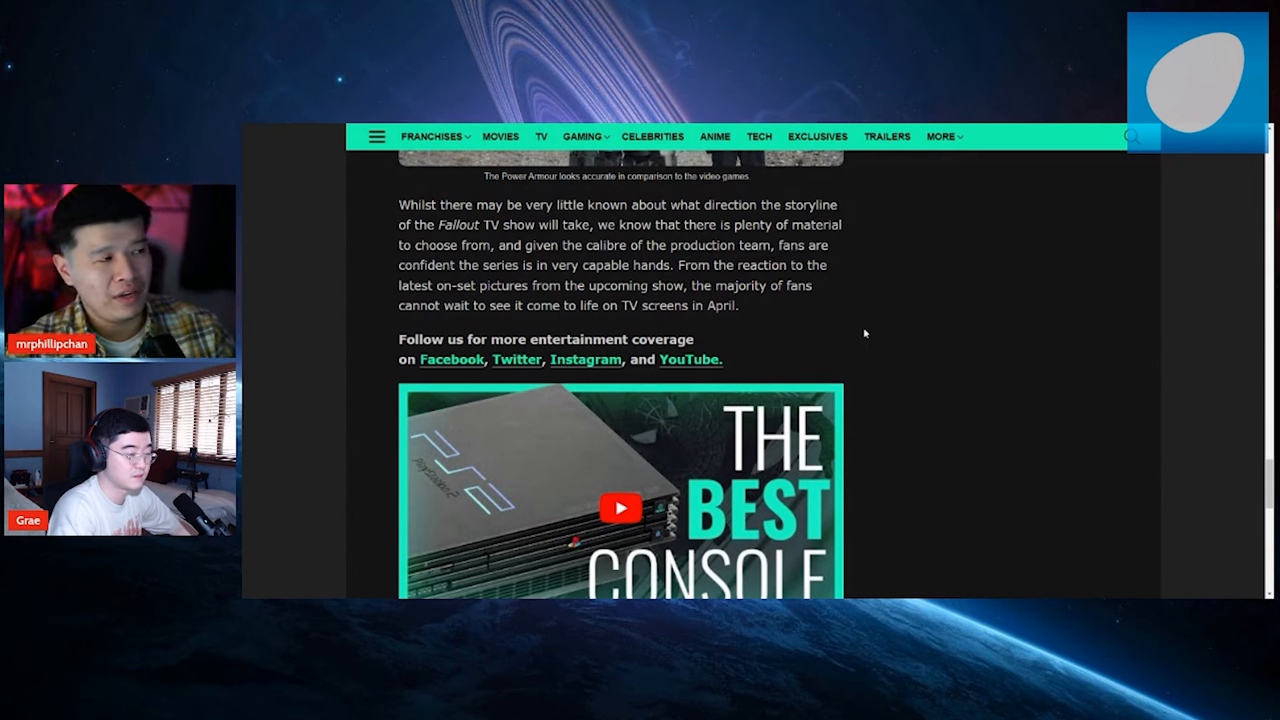
pyautogui.scroll(3)
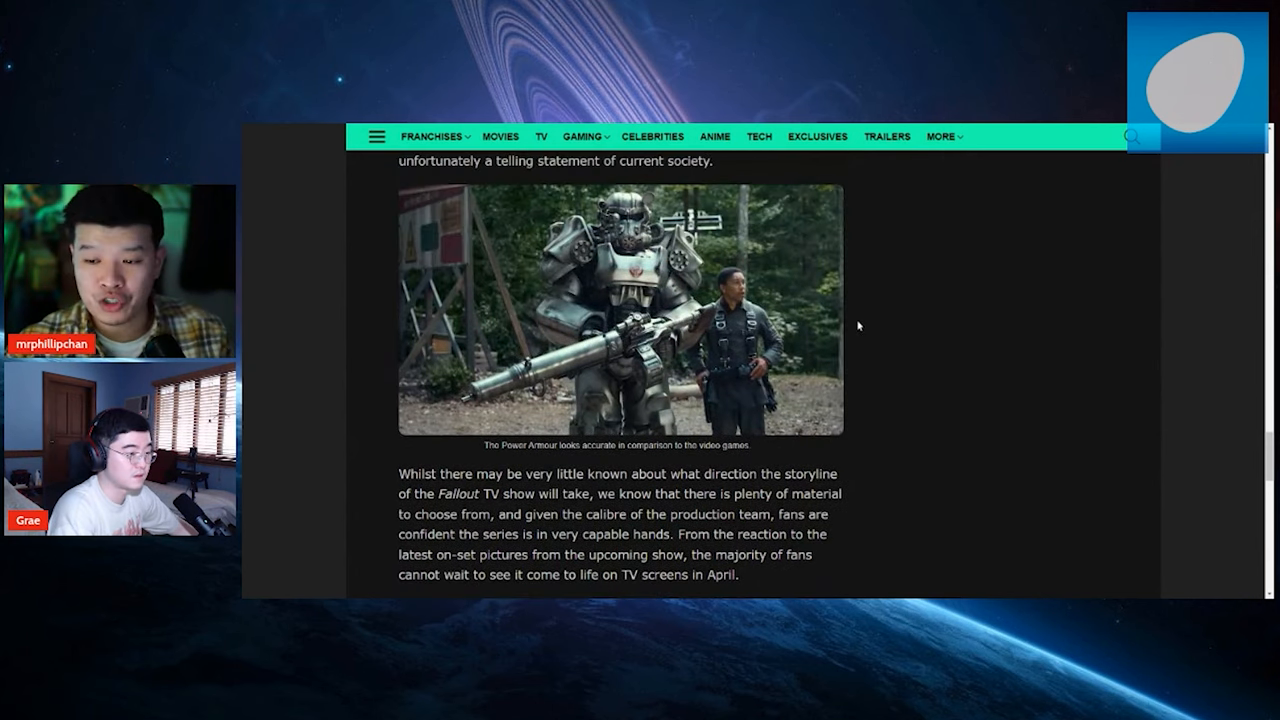